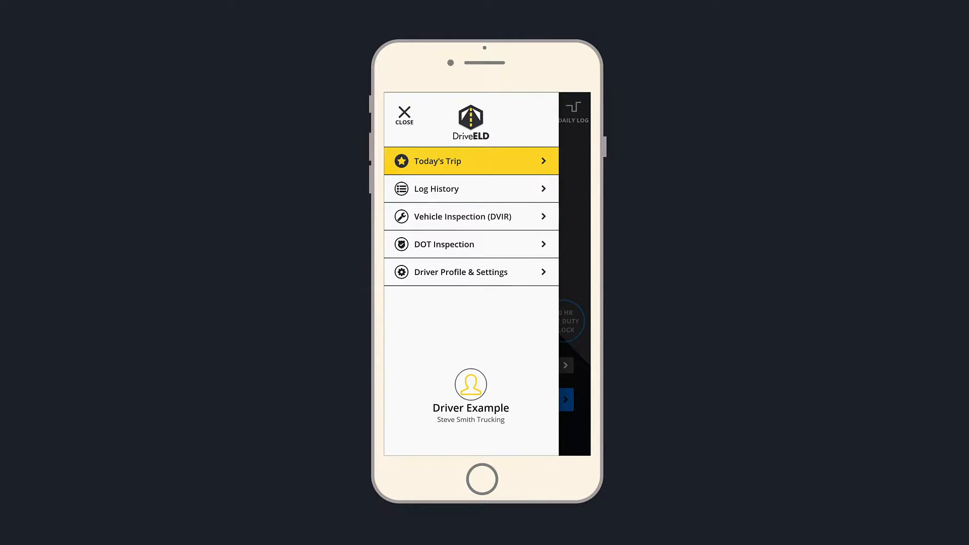
Close the side menu to return to the 11-hour driving limit countdown
left_click(460, 272)
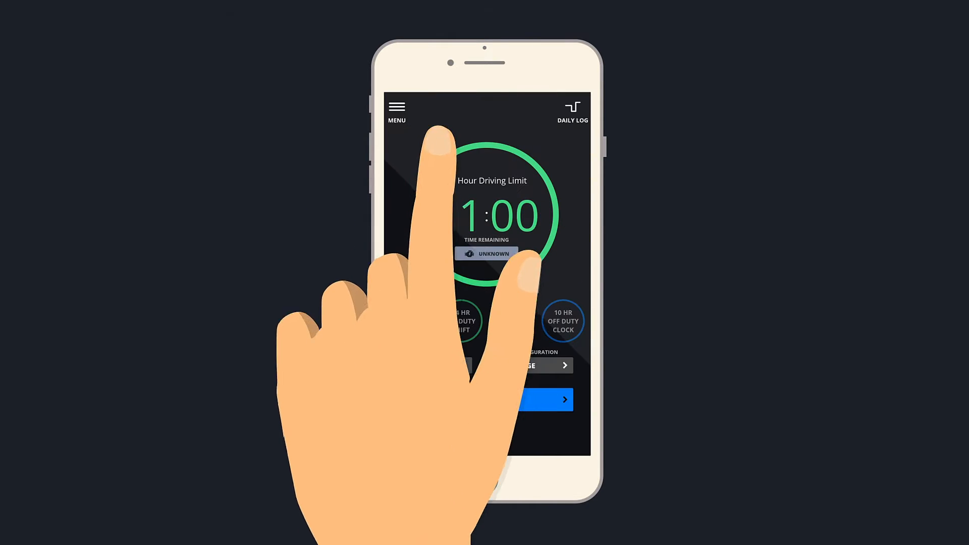
Open the September 11 daily log and display its 8 Day HOS Recap
left_click(572, 107)
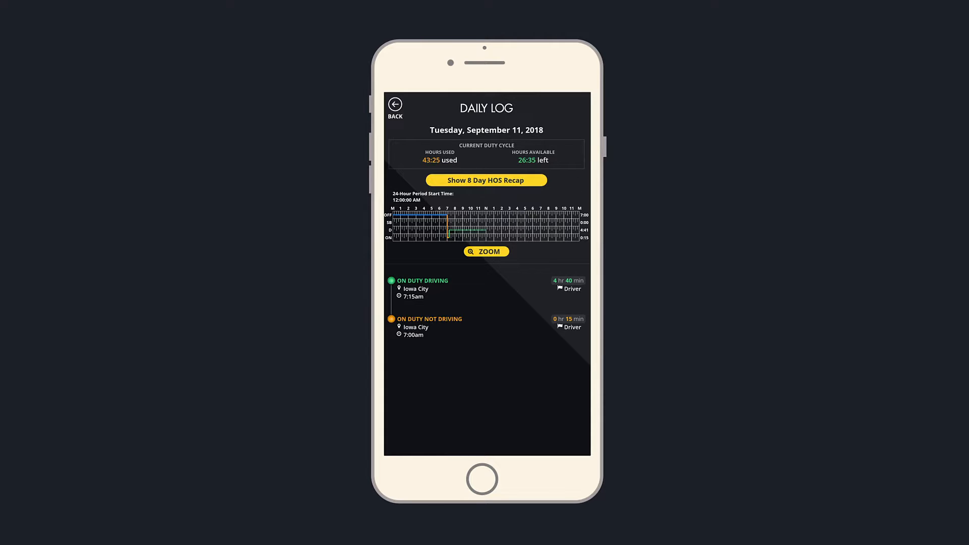
left_click(486, 179)
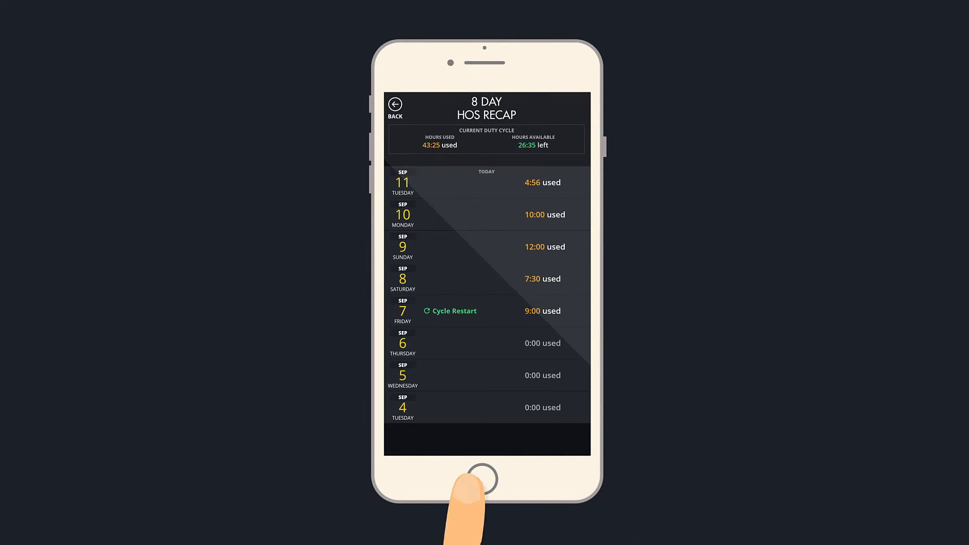